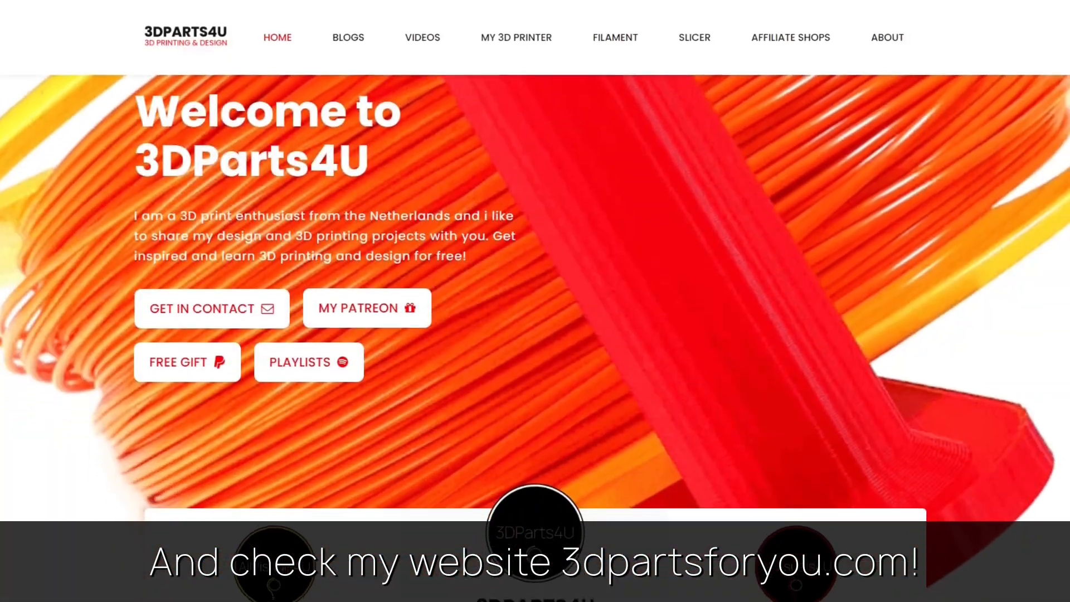
scroll("down", 3)
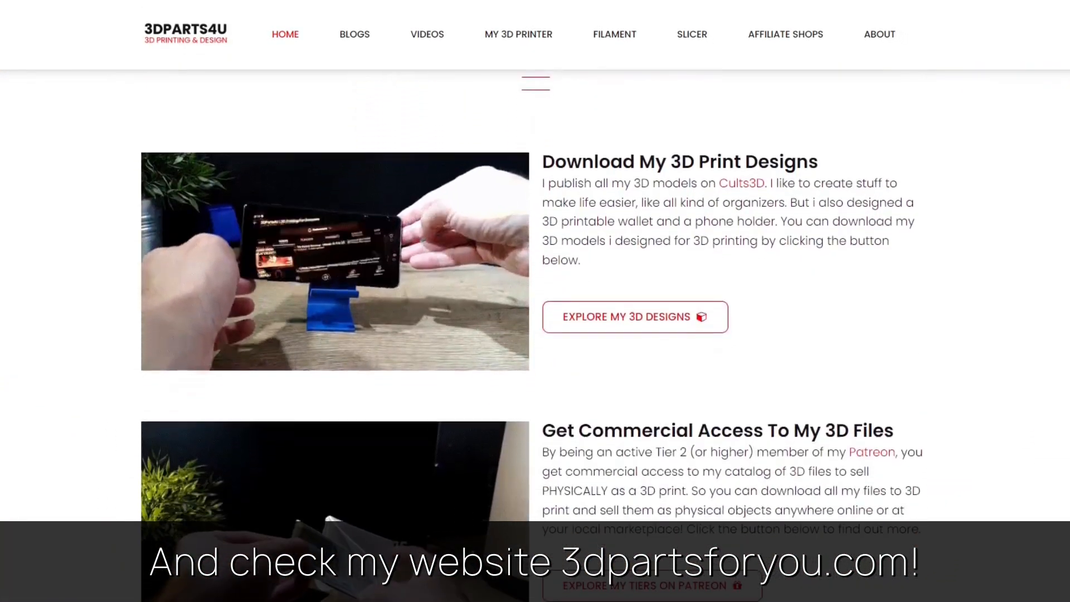
scroll("down", 3)
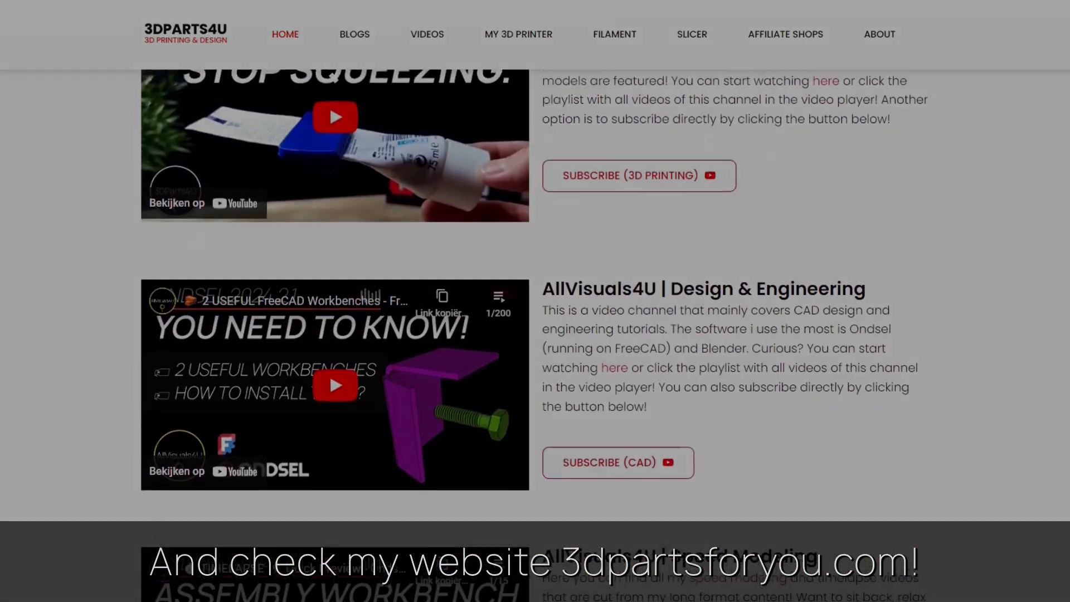